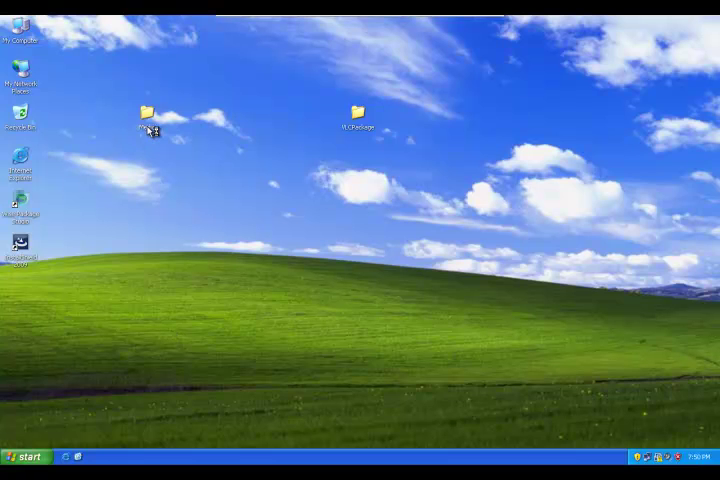
Close the Media folder, launch Wise Package Studio and start SetupCapture past the welcome page
{"action": "double_click", "coordinate": [147, 110]}
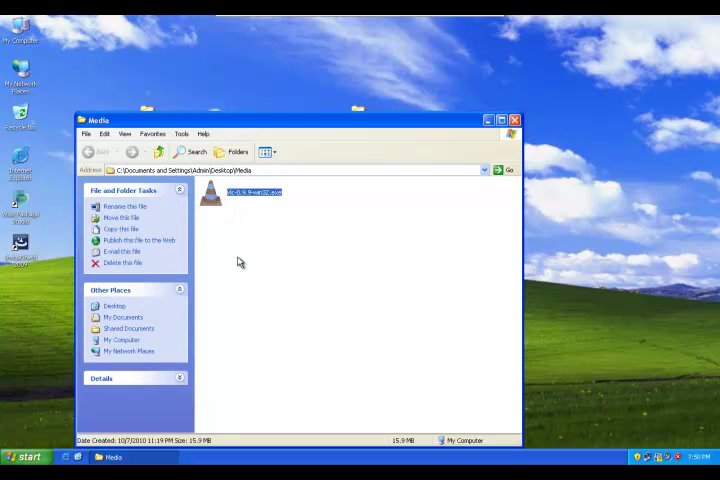
{"action": "mouse_move", "coordinate": [244, 262]}
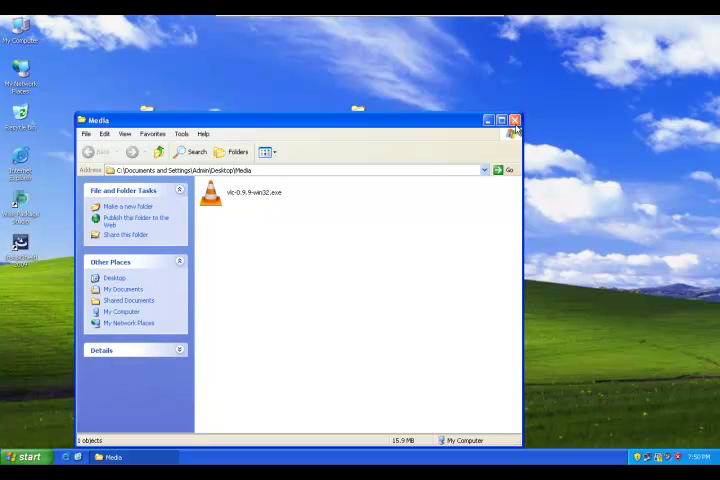
{"action": "left_click", "coordinate": [515, 120]}
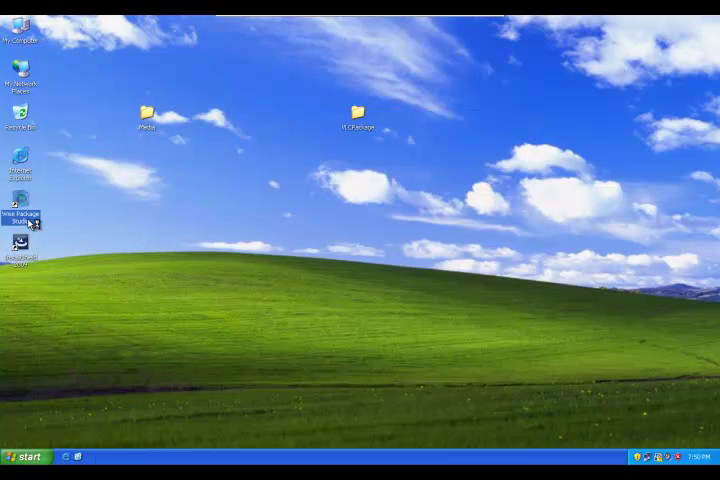
{"action": "double_click", "coordinate": [22, 215]}
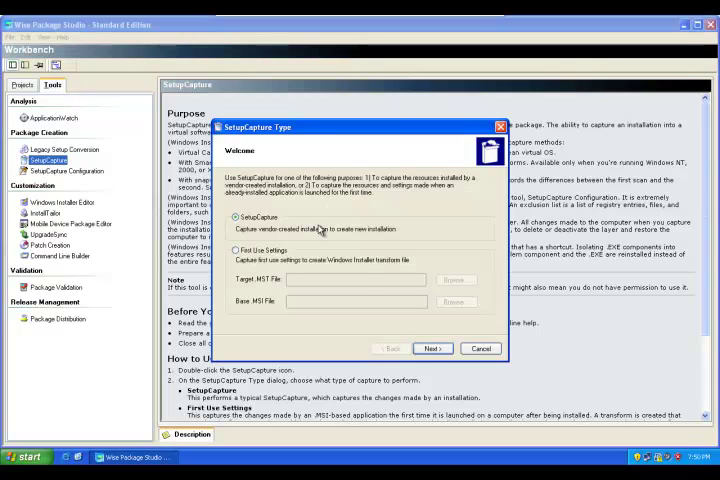
{"action": "left_click", "coordinate": [432, 348]}
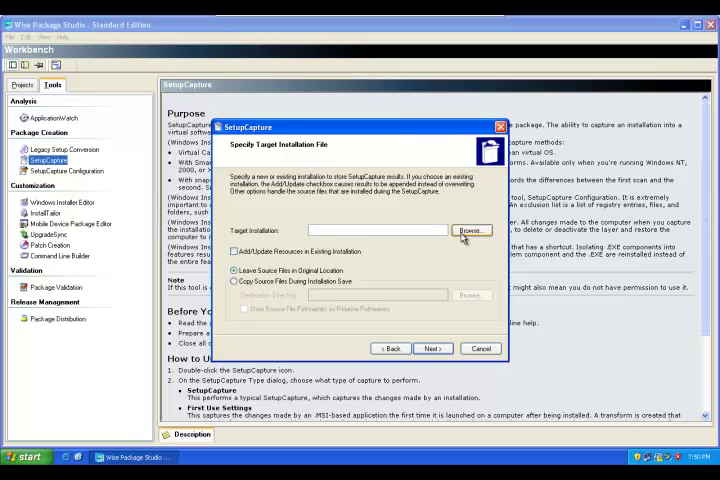
Save the capture as VLCPlayer.wsi in VLCPackage and choose to copy source files
{"action": "left_click", "coordinate": [471, 230]}
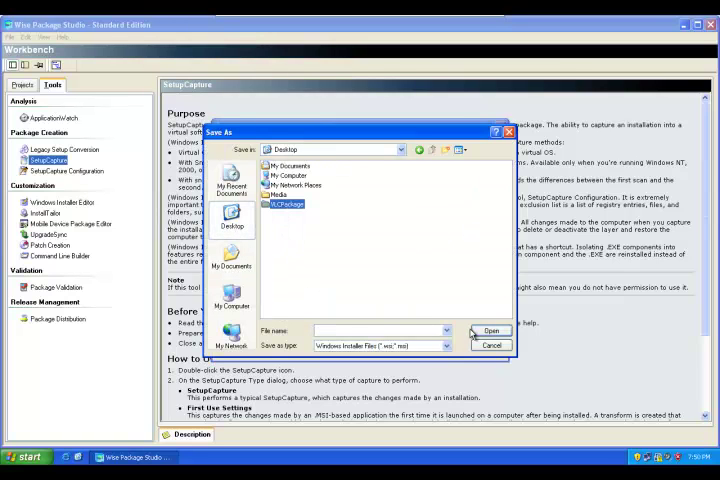
{"action": "double_click", "coordinate": [285, 204]}
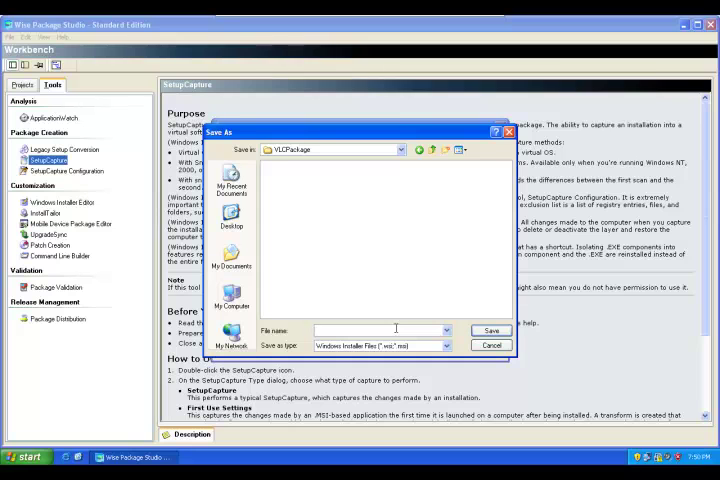
{"action": "type", "text": "VLCPlayer.wsi"}
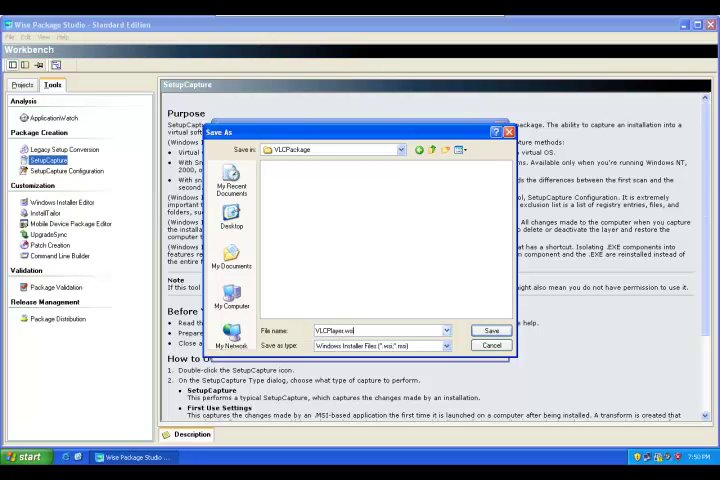
{"action": "mouse_move", "coordinate": [410, 317]}
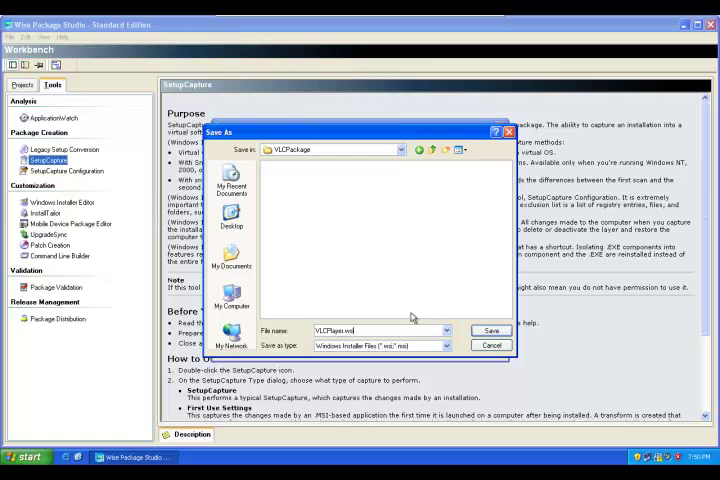
{"action": "left_click", "coordinate": [491, 330]}
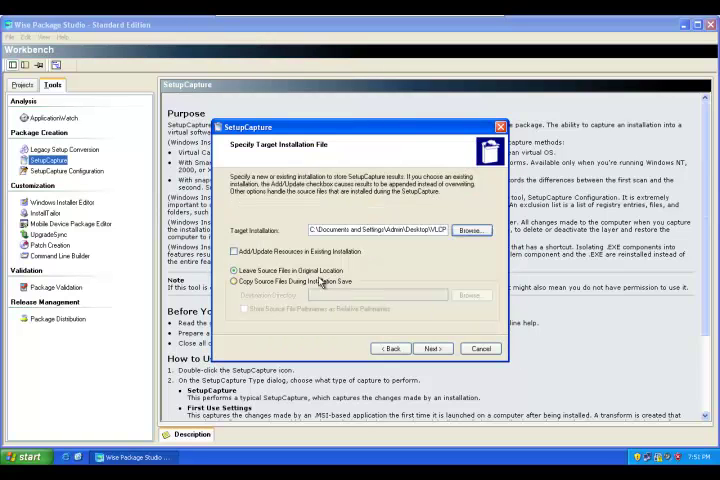
{"action": "left_click", "coordinate": [235, 281]}
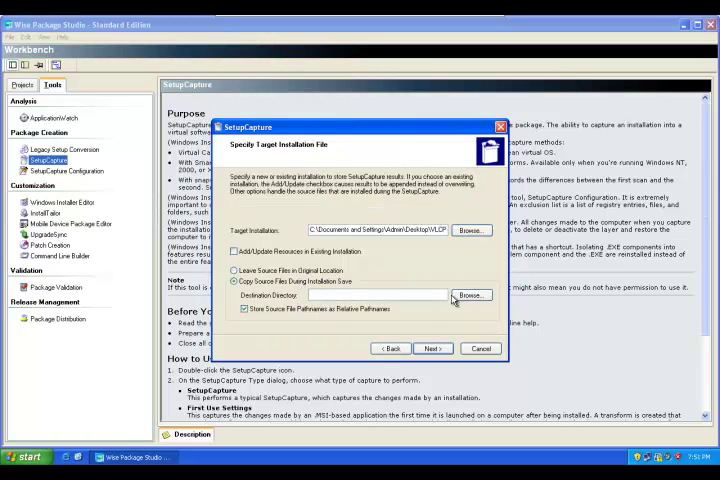
{"action": "left_click", "coordinate": [471, 295]}
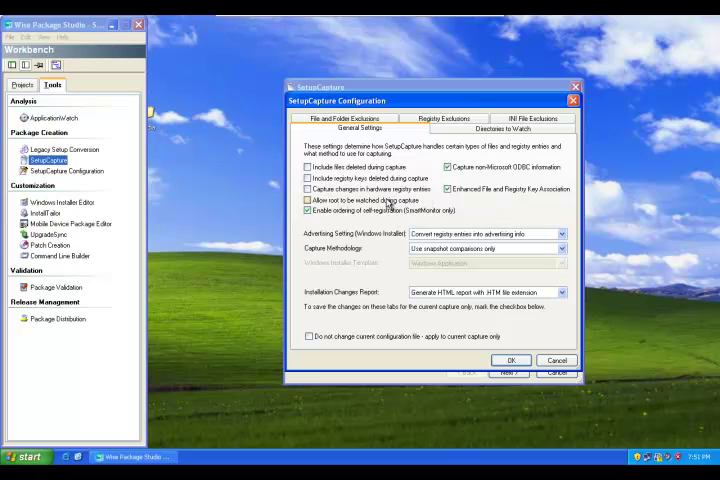
Allow the root to be watched, confirm the configuration, and run the initial system scan
{"action": "left_click", "coordinate": [485, 234]}
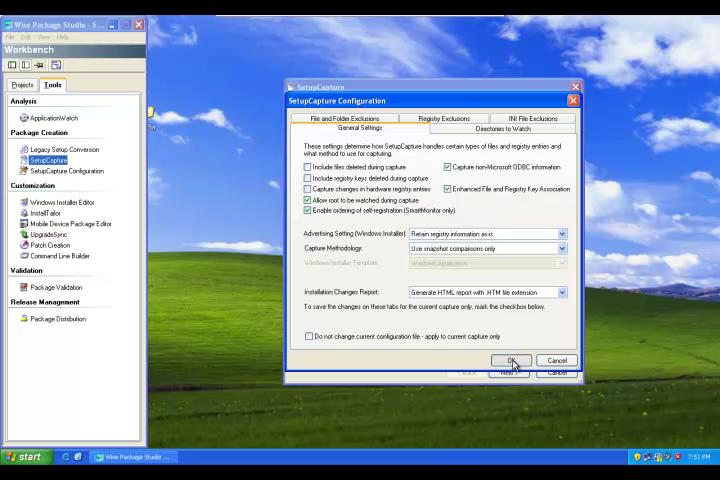
{"action": "left_click", "coordinate": [510, 360]}
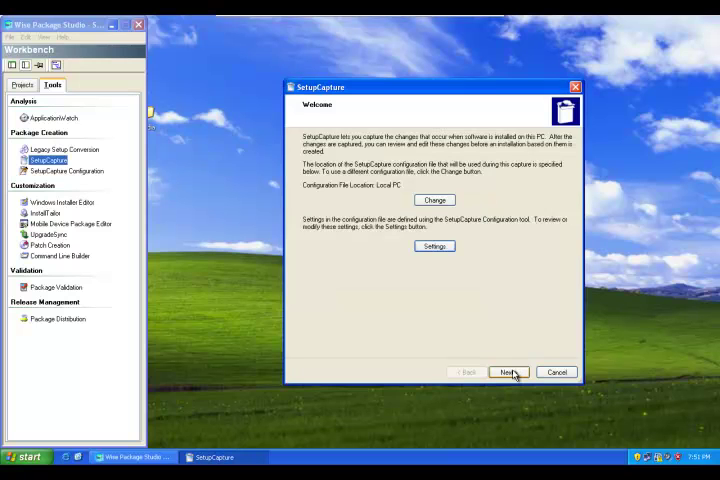
{"action": "left_click", "coordinate": [507, 372]}
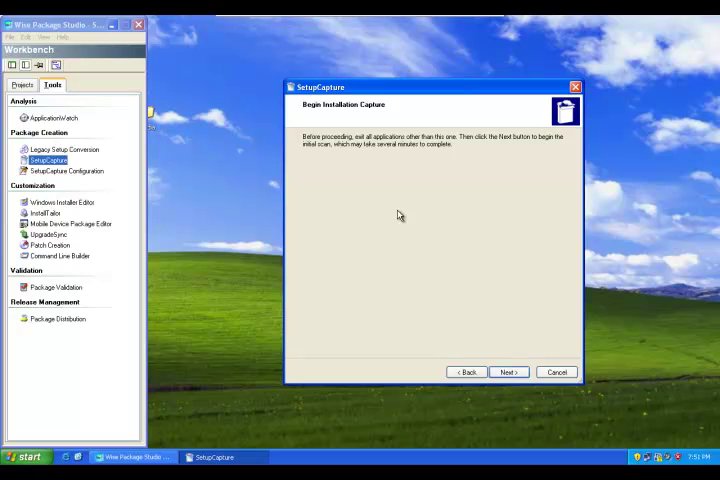
{"action": "mouse_move", "coordinate": [505, 371]}
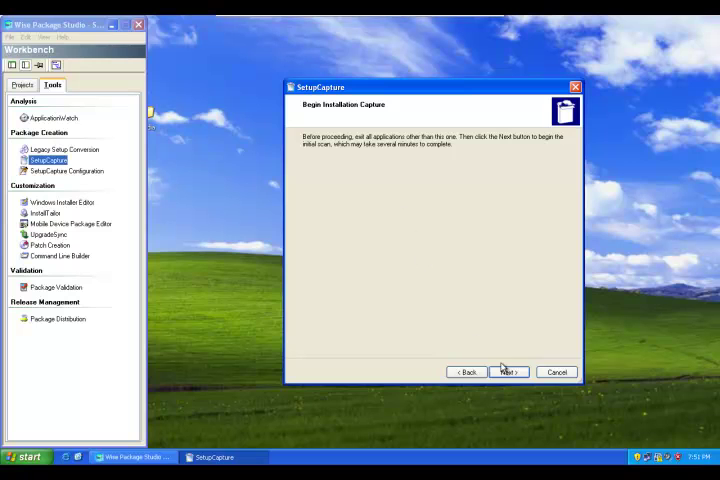
{"action": "left_click", "coordinate": [508, 371]}
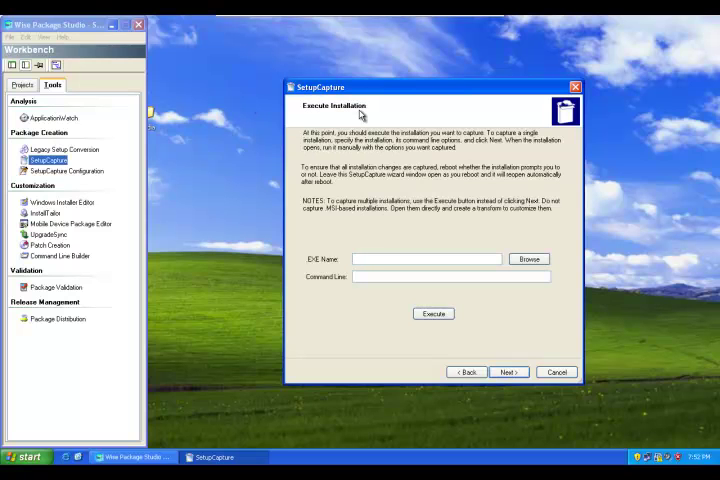
{"action": "mouse_move", "coordinate": [155, 132]}
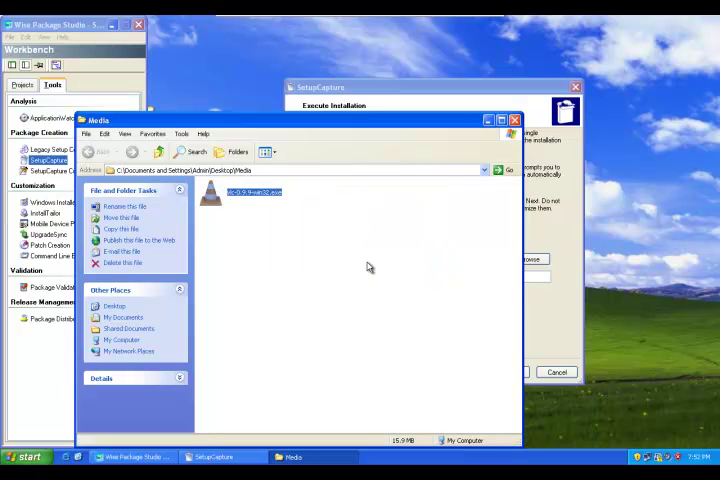
Install VLC media player 0.9.9 with default components, unchecking 'Run VLC media player' before finishing
{"action": "double_click", "coordinate": [248, 191]}
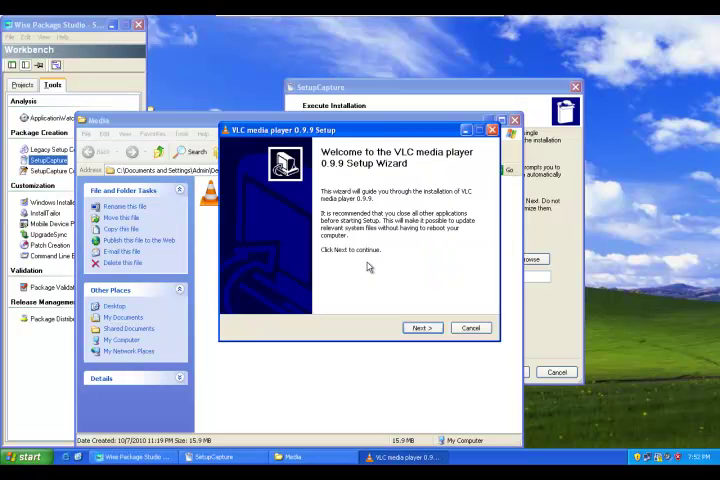
{"action": "left_click", "coordinate": [421, 327]}
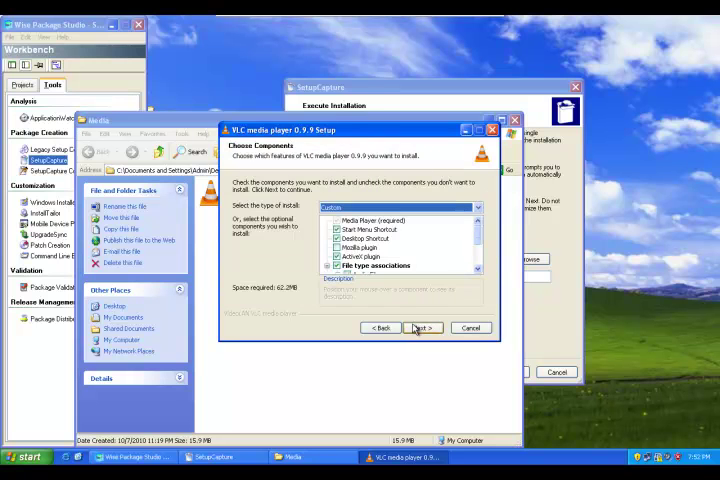
{"action": "left_click", "coordinate": [421, 327]}
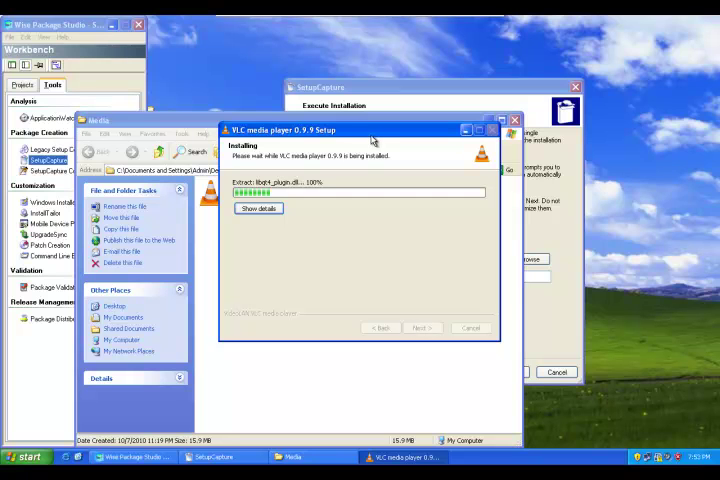
{"action": "mouse_move", "coordinate": [367, 143]}
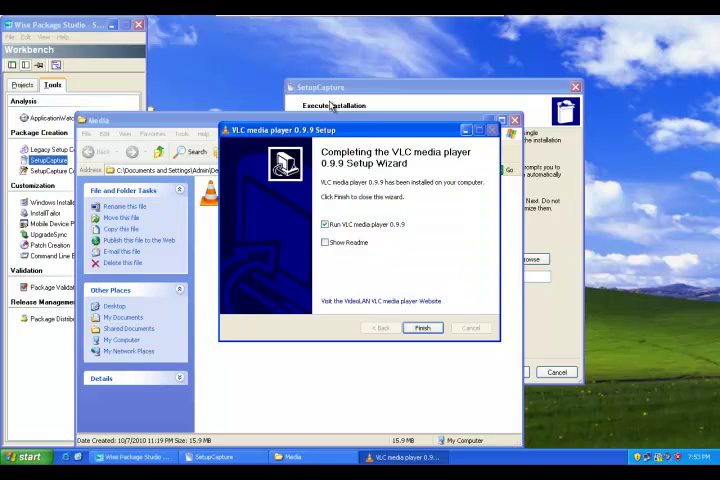
{"action": "left_click", "coordinate": [324, 224]}
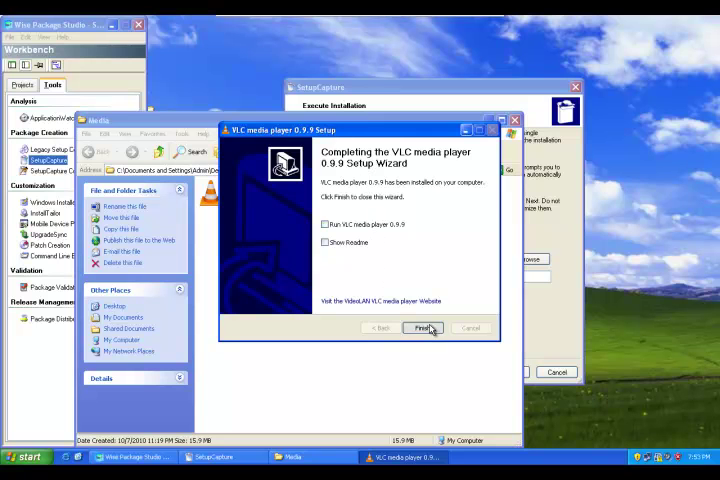
{"action": "left_click", "coordinate": [421, 328]}
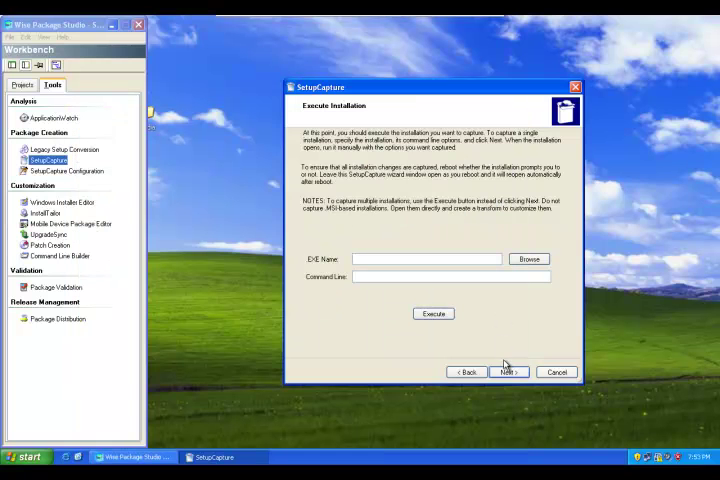
End the installation capture, scan for changes, review exclusions, and reach the VLC details page
{"action": "left_click", "coordinate": [508, 372]}
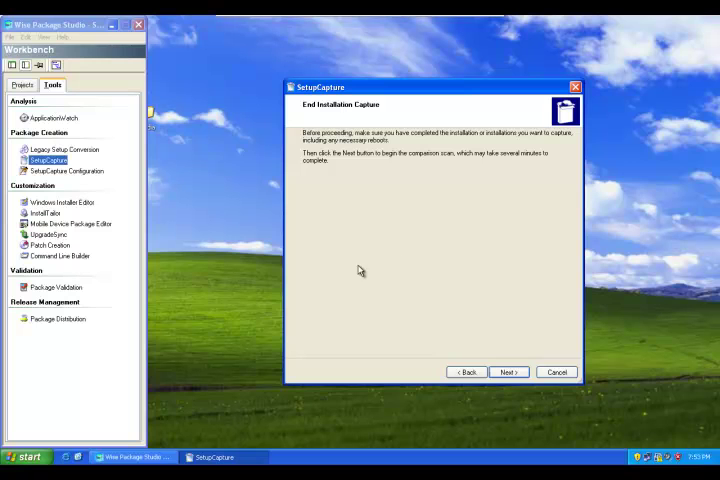
{"action": "mouse_move", "coordinate": [491, 351]}
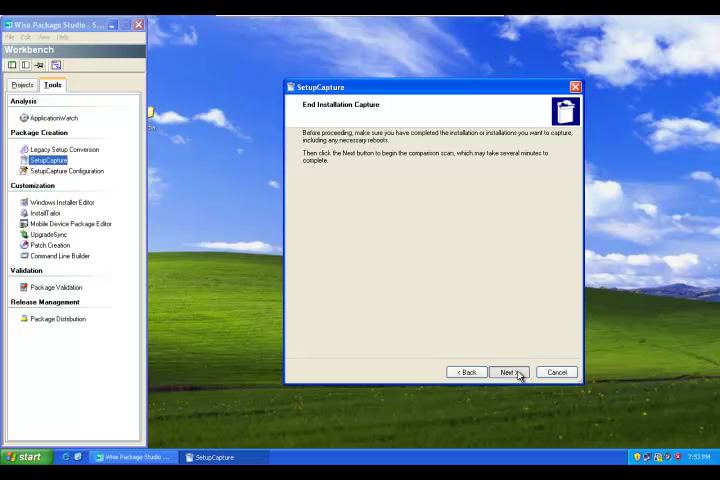
{"action": "left_click", "coordinate": [507, 372]}
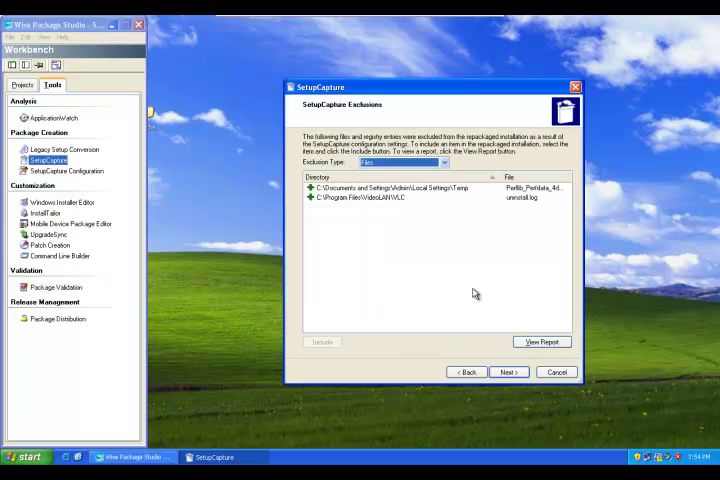
{"action": "left_click", "coordinate": [380, 197]}
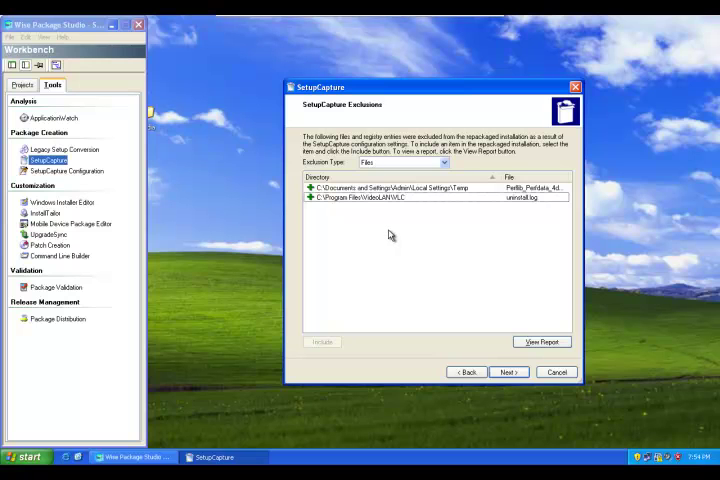
{"action": "left_click", "coordinate": [508, 372]}
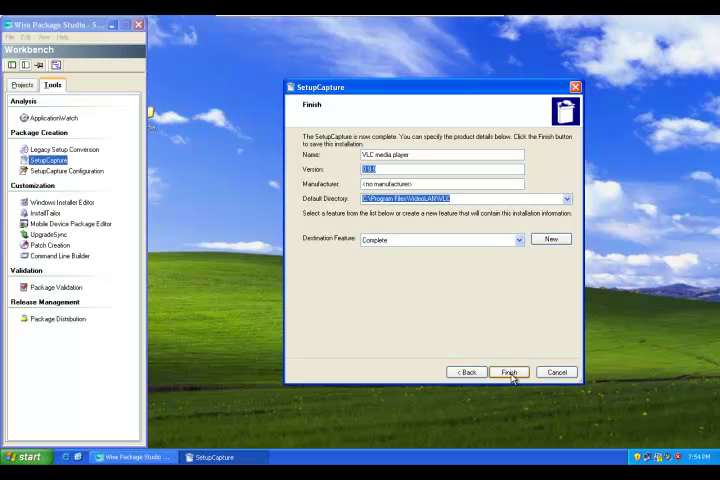
Finish SetupCapture to save the captured VLC media player project
{"action": "left_click", "coordinate": [508, 371]}
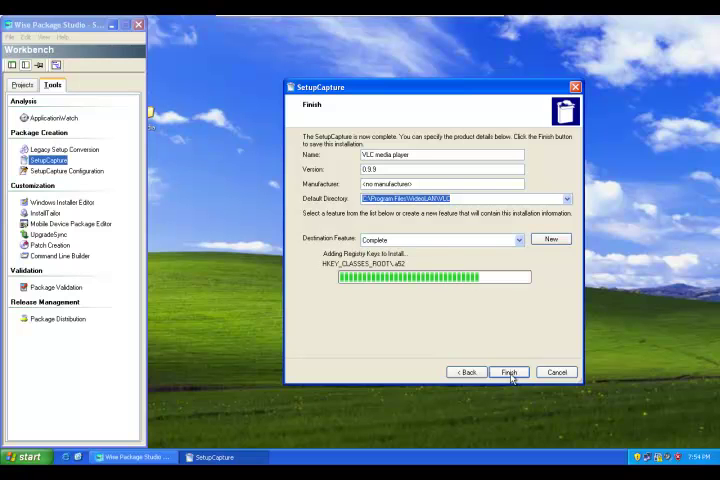
{"action": "left_click", "coordinate": [508, 372]}
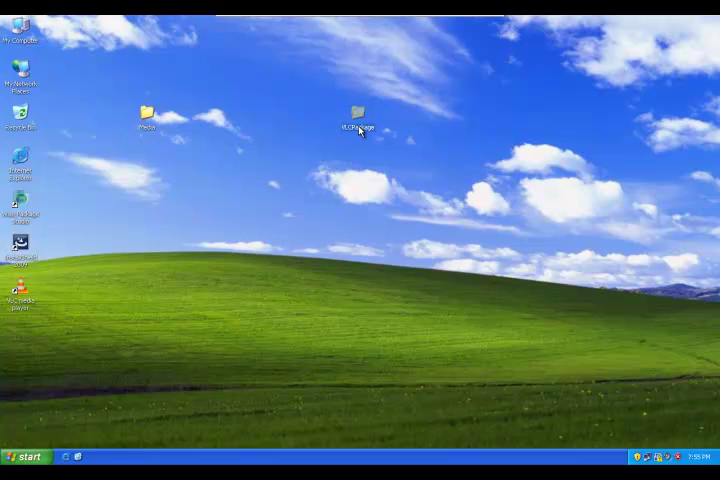
Open the VLCPackage folder and open VLCPlayer.wsi in Windows Installer Editor
{"action": "double_click", "coordinate": [357, 113]}
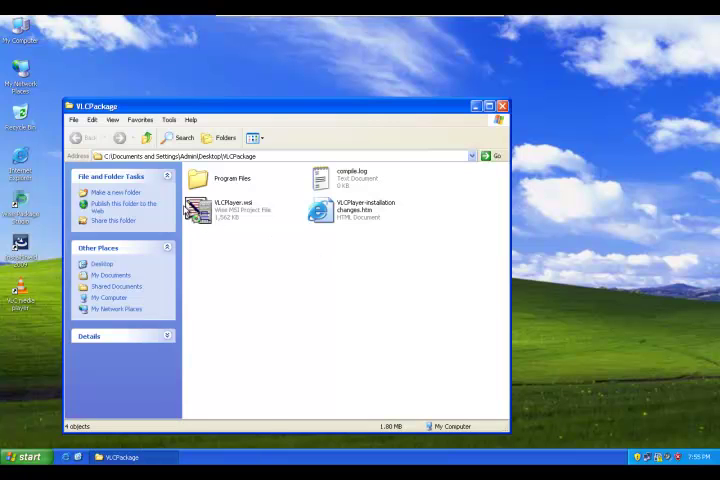
{"action": "left_click", "coordinate": [230, 210]}
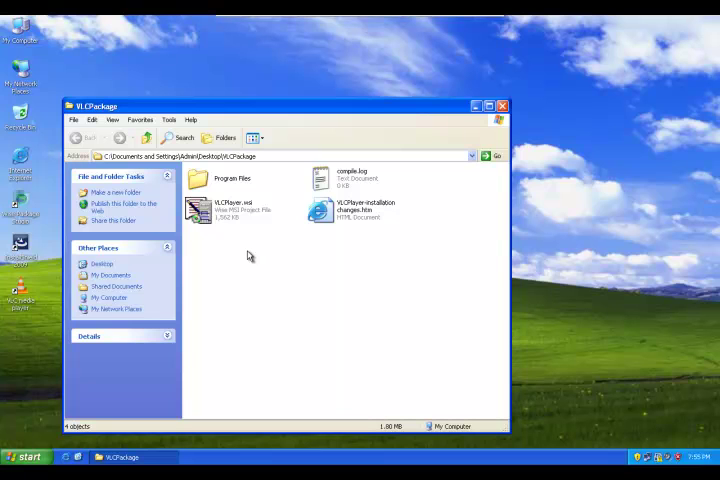
{"action": "right_click", "coordinate": [220, 207]}
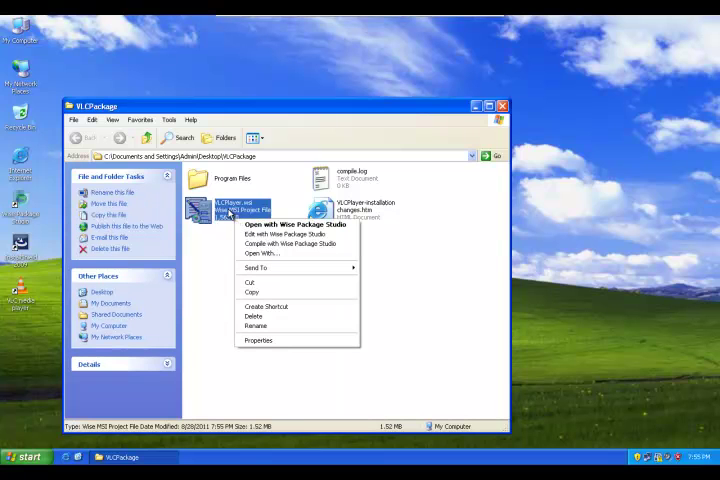
{"action": "mouse_move", "coordinate": [290, 233]}
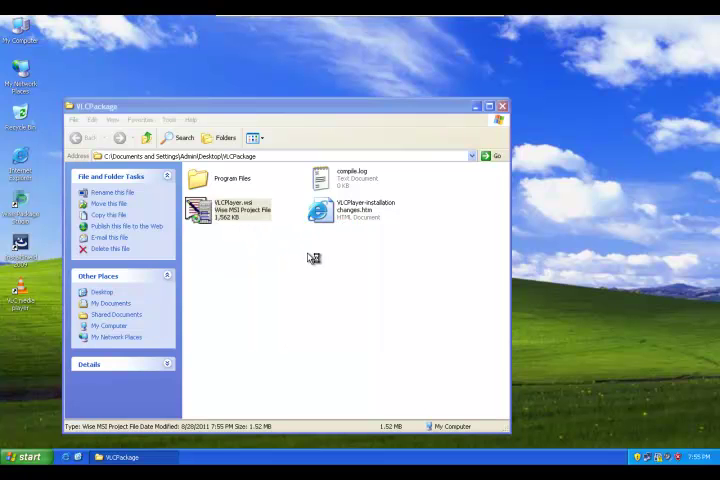
{"action": "double_click", "coordinate": [230, 210]}
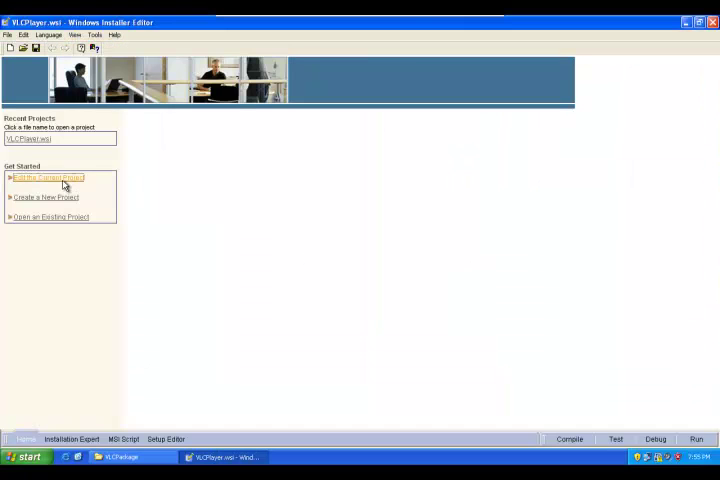
Open the current VLCPlayer project and compile it into VLCPlayer.msi
{"action": "left_click", "coordinate": [47, 177]}
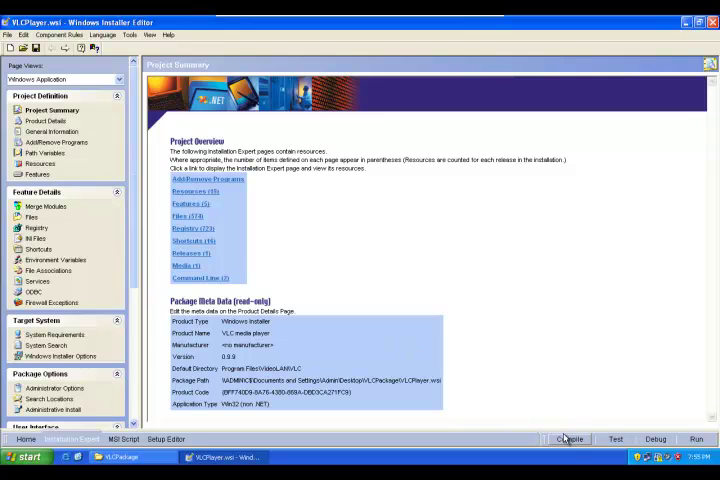
{"action": "left_click", "coordinate": [570, 439]}
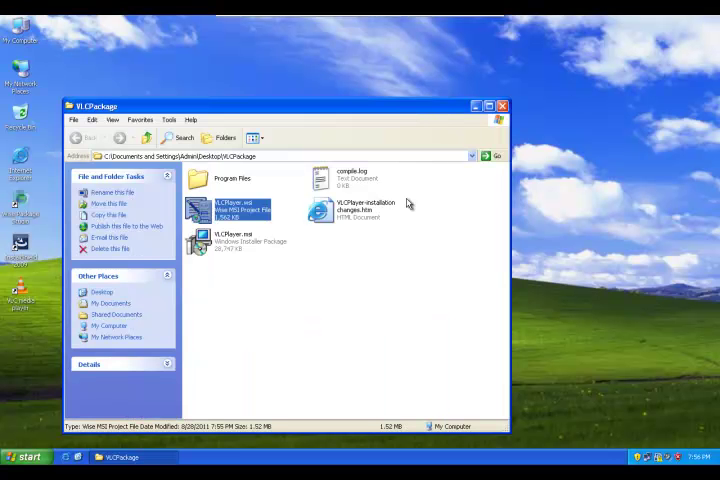
Check the 28 MB VLCPlayer.msi details, then close the VLCPackage folder window
{"action": "left_click", "coordinate": [247, 242]}
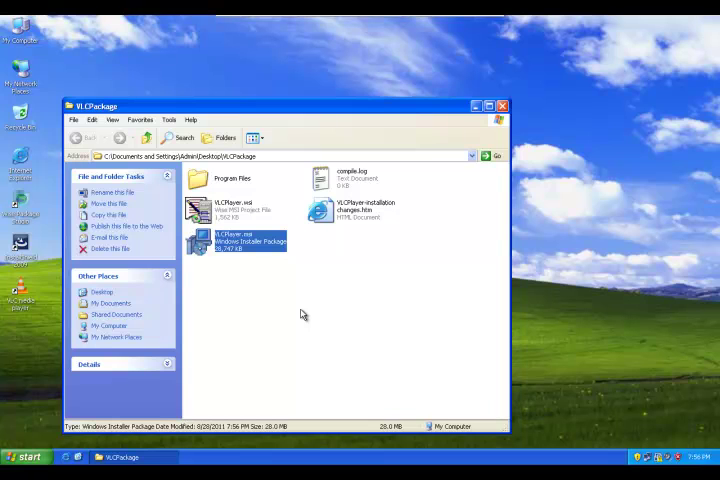
{"action": "mouse_move", "coordinate": [303, 315]}
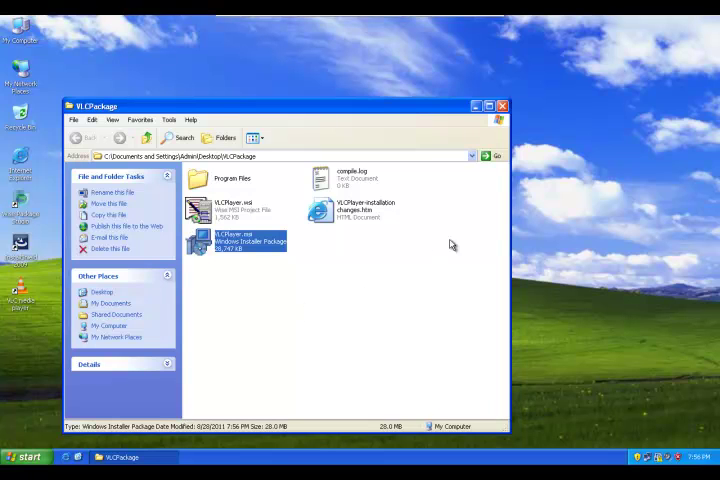
{"action": "left_click", "coordinate": [502, 105]}
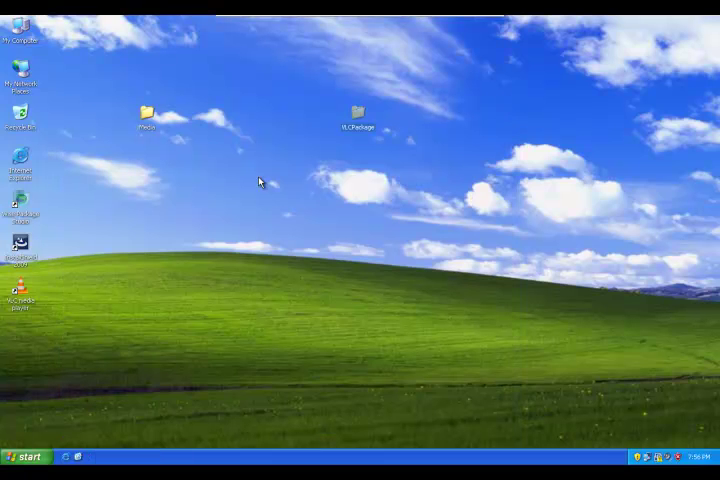